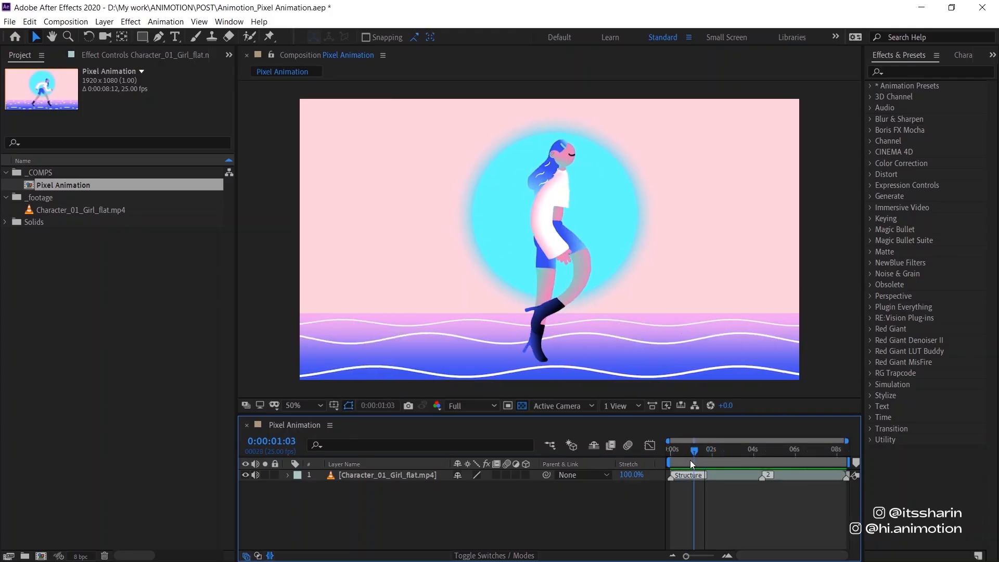
# Apply Stylize > Posterize to the girl walk footage and set its Level to 7
pyautogui.moveTo(693, 448); pyautogui.dragTo(673, 448)
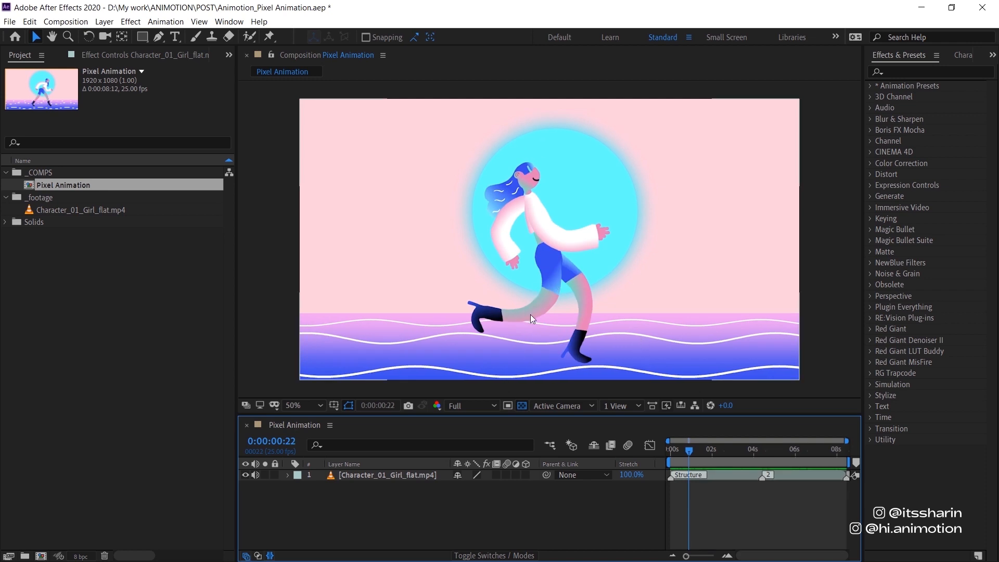
pyautogui.moveTo(722, 480)
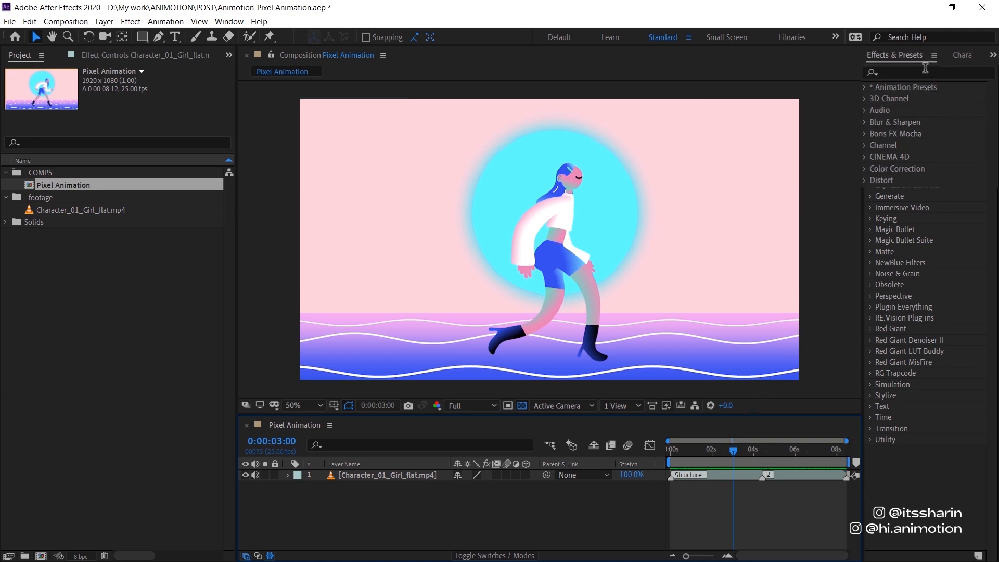
pyautogui.write('posteri')
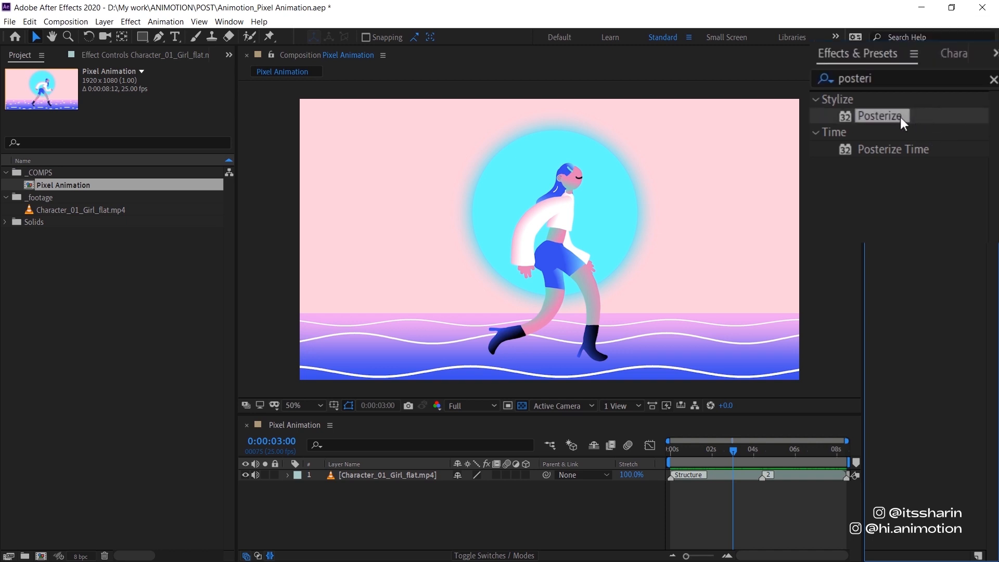
pyautogui.doubleClick(883, 115)
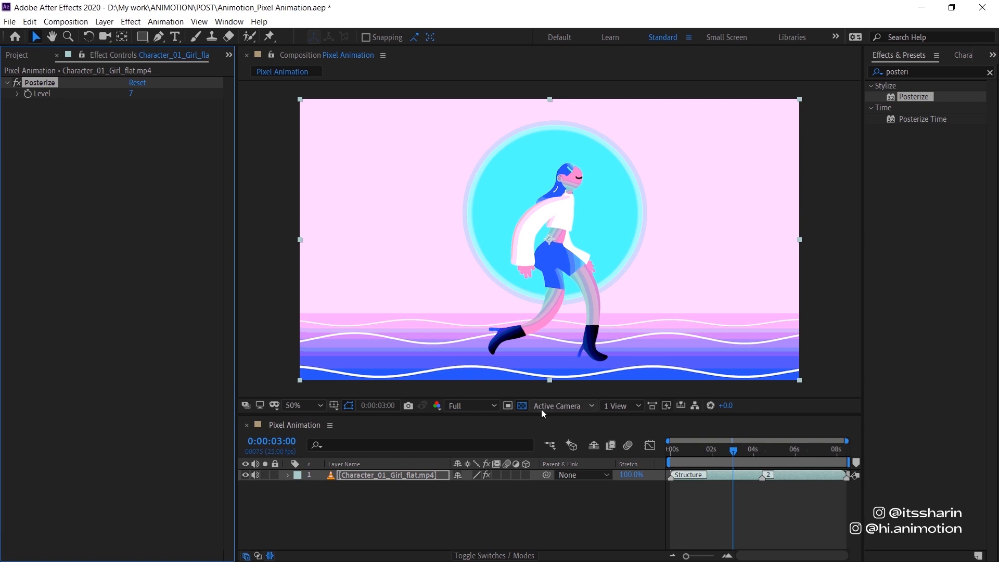
pyautogui.moveTo(604, 287)
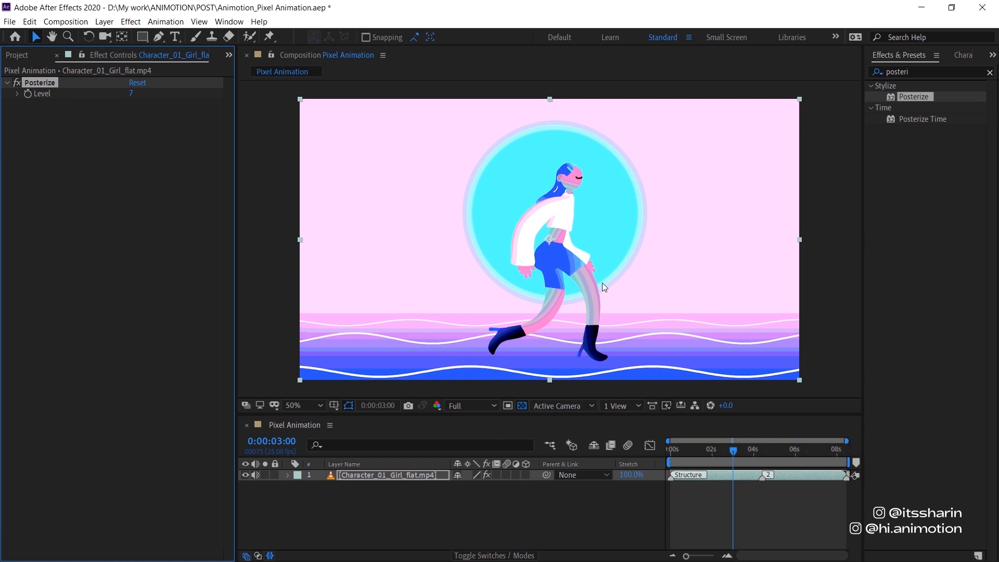
pyautogui.click(319, 404)
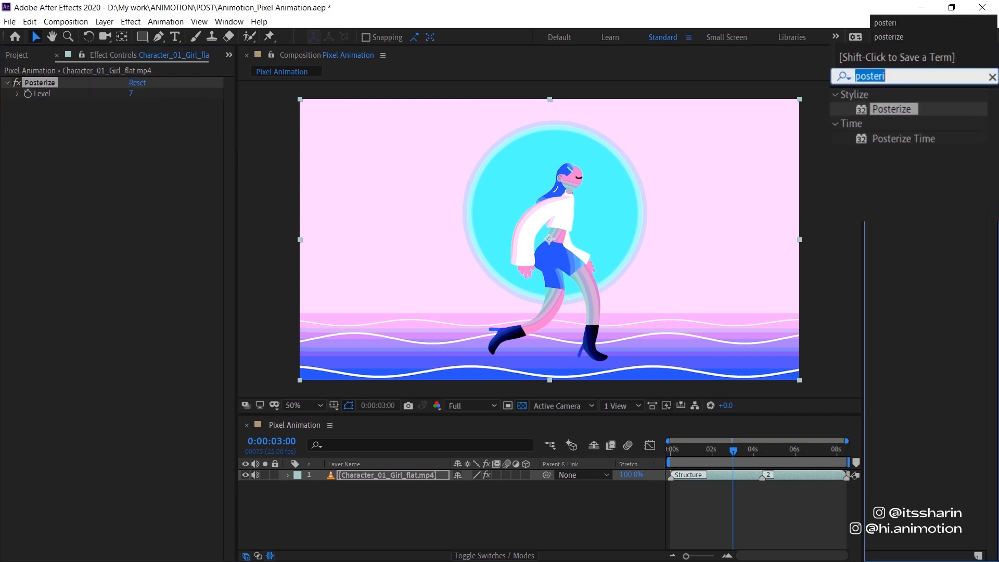
# Apply Mosaic to the footage with 1920/12 horizontal and 1080/12 vertical blocks (160 by 90)
pyautogui.write('mosaic')
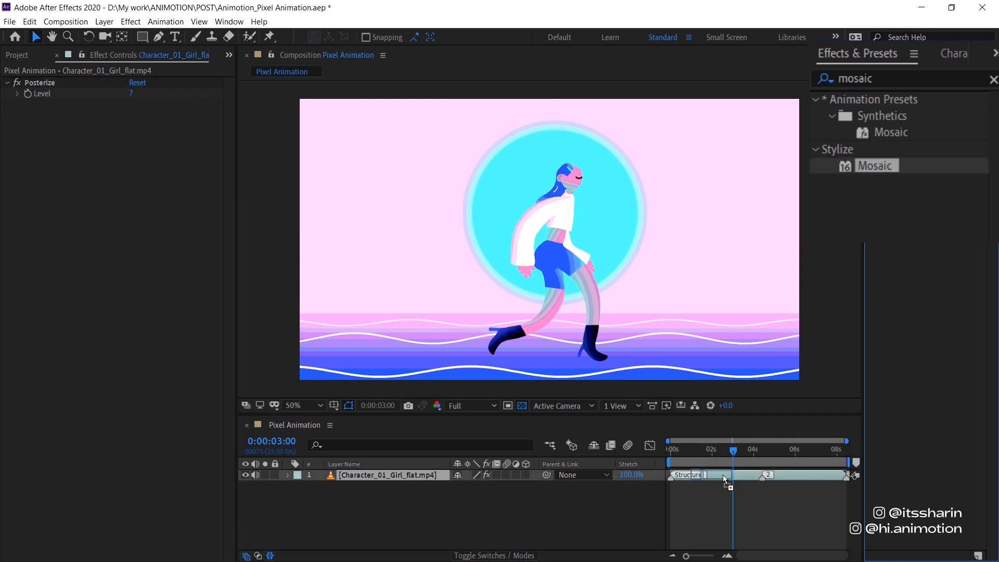
pyautogui.doubleClick(876, 166)
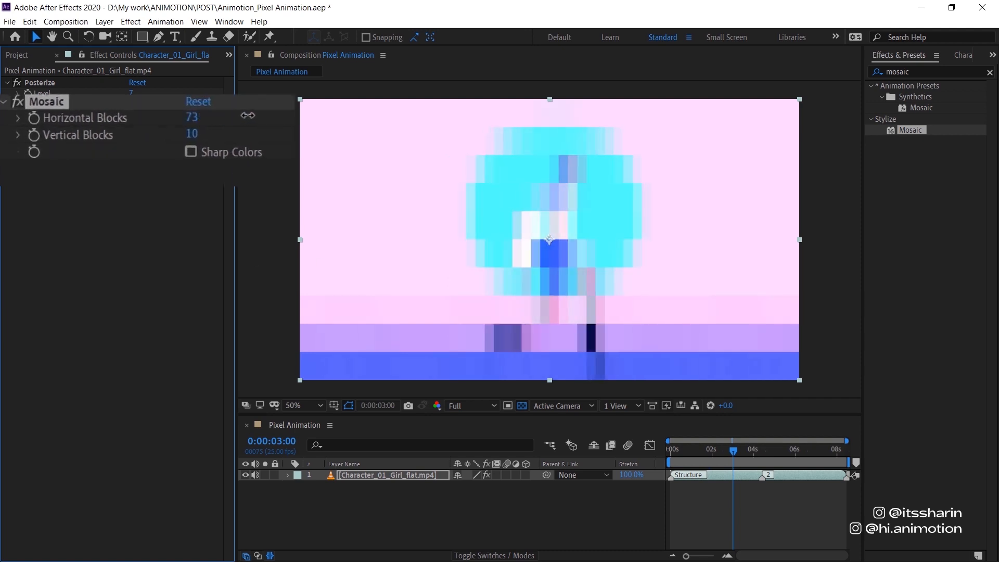
pyautogui.moveTo(192, 116); pyautogui.dragTo(193, 116)
pyautogui.write('20/12')
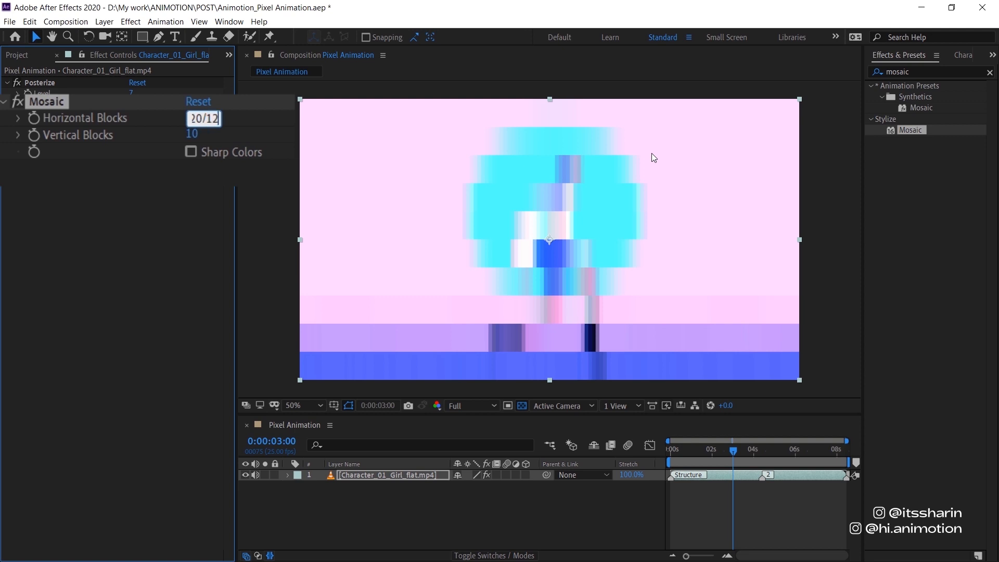
pyautogui.click(203, 135)
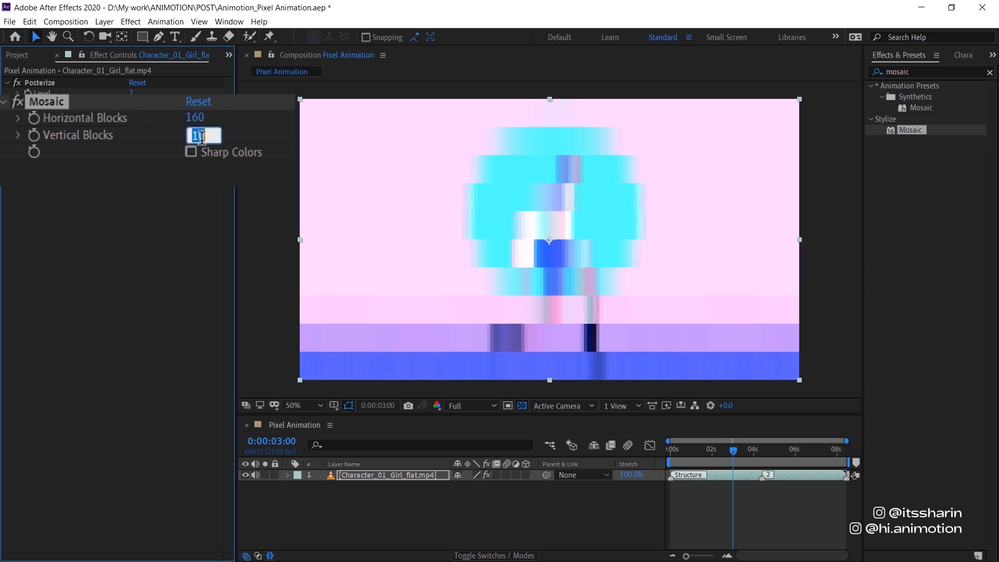
pyautogui.write('10')
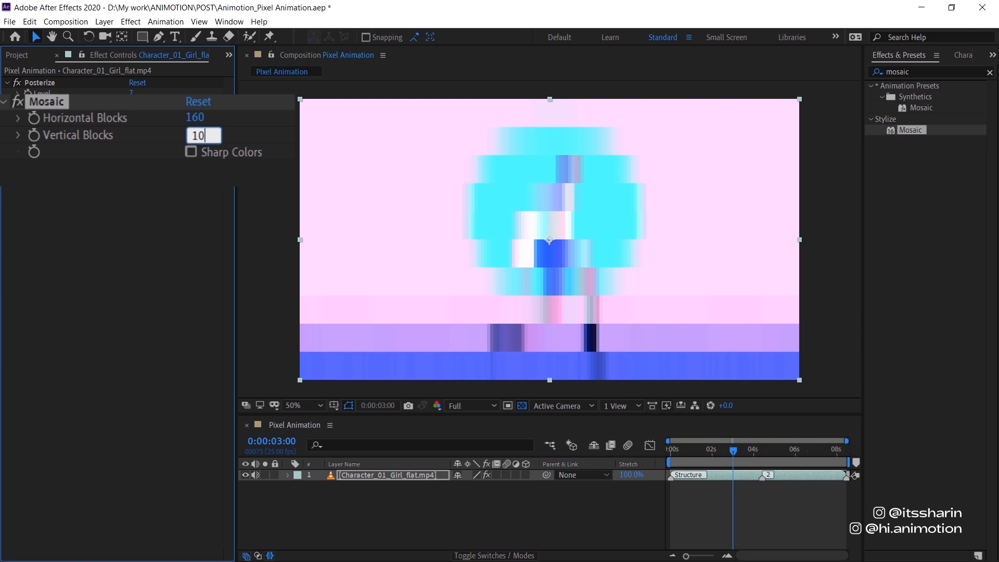
pyautogui.write('1080')
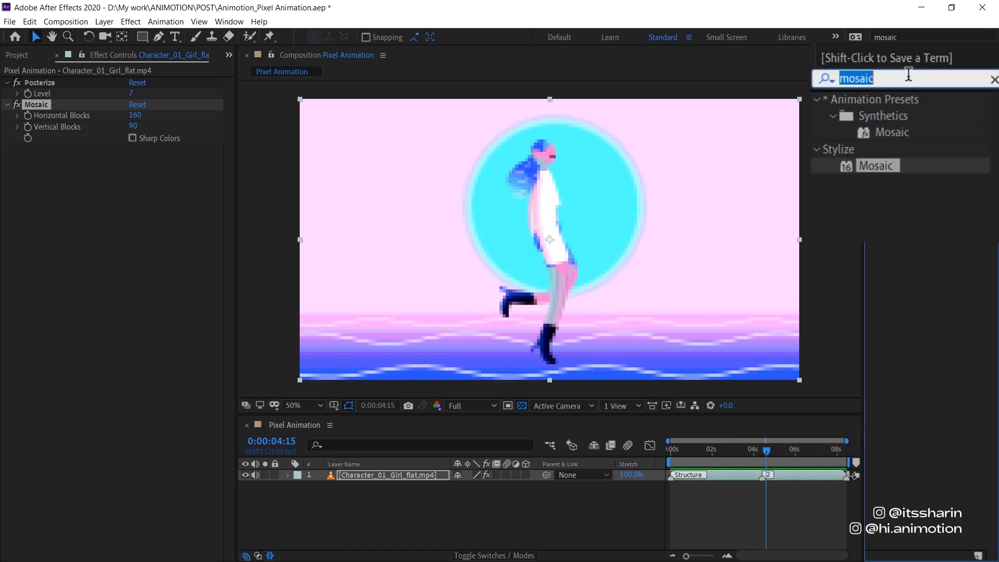
# Apply Time > Posterize Time to the footage with a Frame Rate of 8
pyautogui.write('posterize')
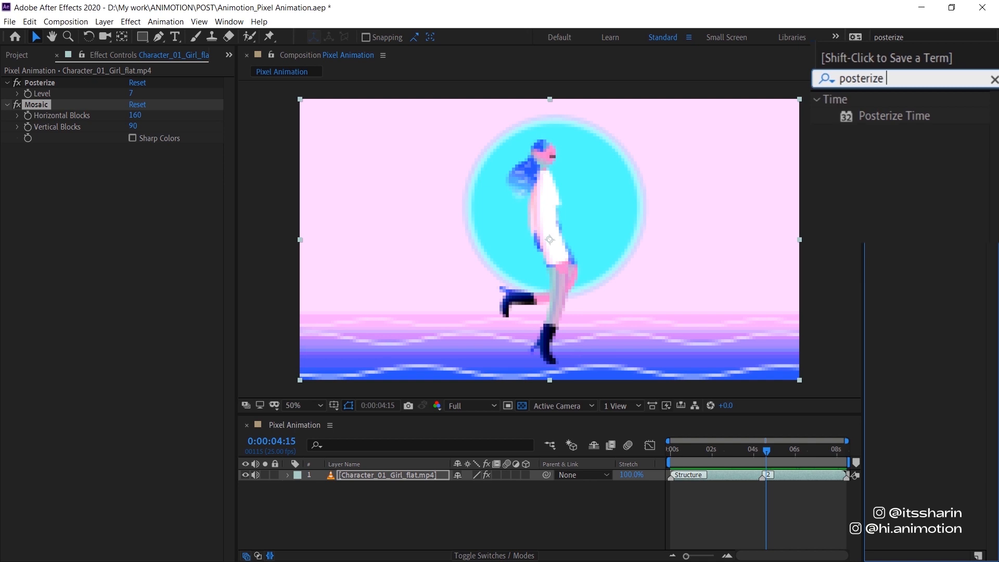
pyautogui.moveTo(920, 120)
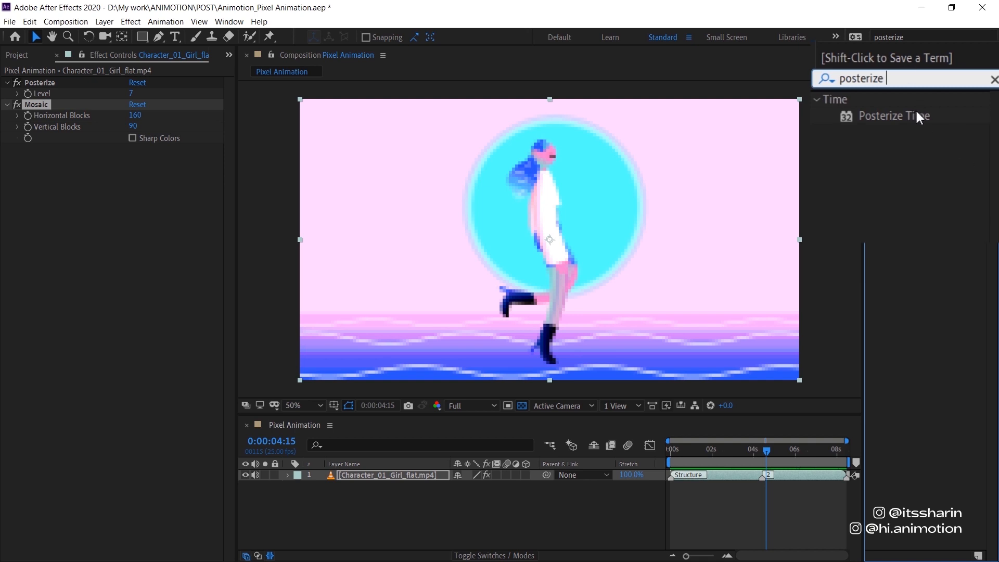
pyautogui.doubleClick(893, 116)
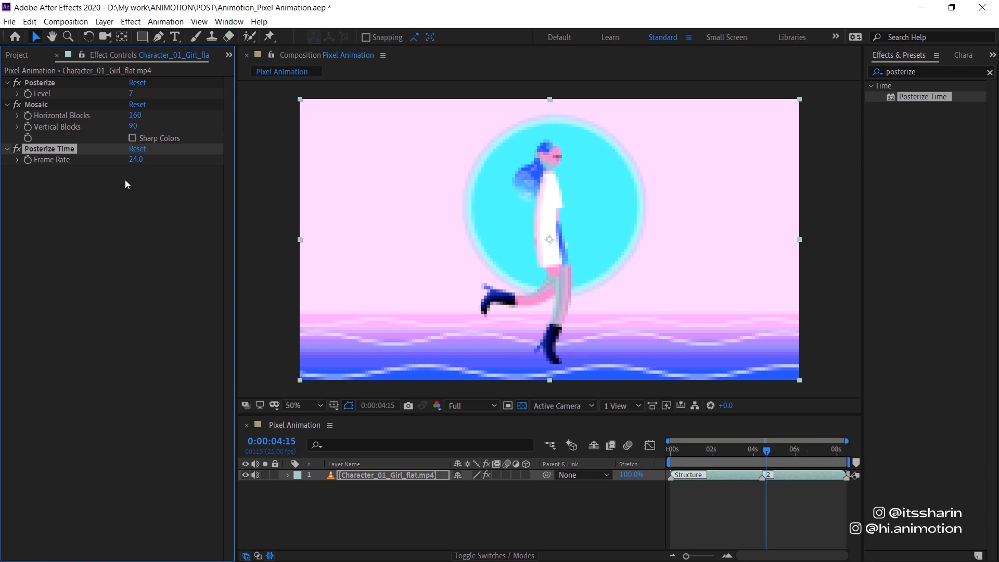
pyautogui.moveTo(137, 160)
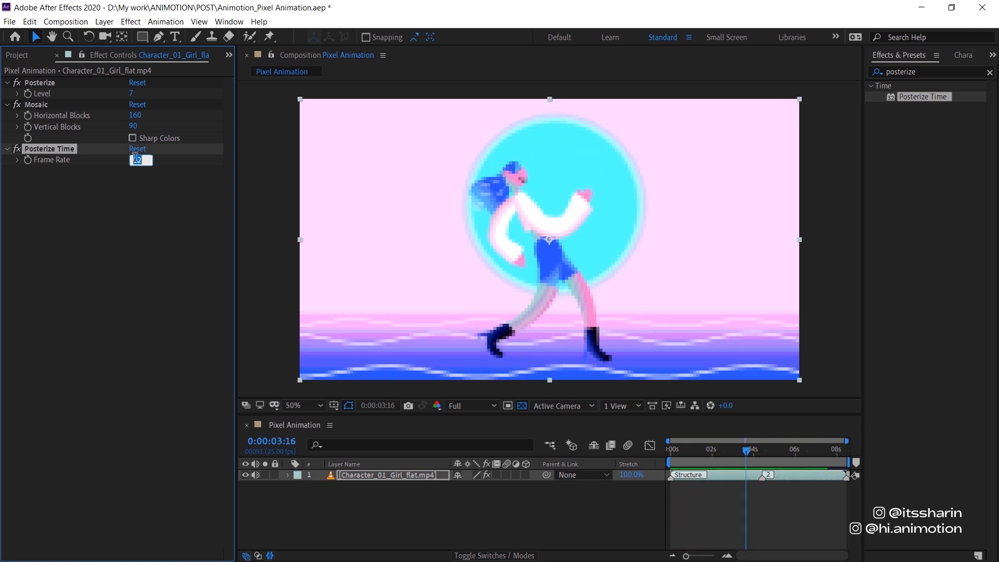
pyautogui.write('8.0')
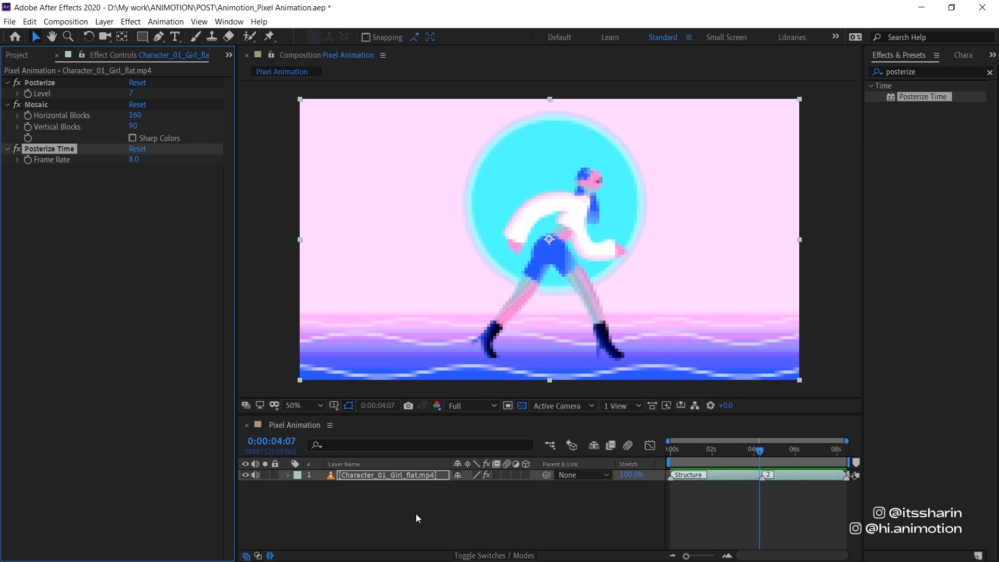
# Add an adjustment layer named GRID above the footage and search 'grid' in Effects & Presets
pyautogui.rightClick(417, 518)
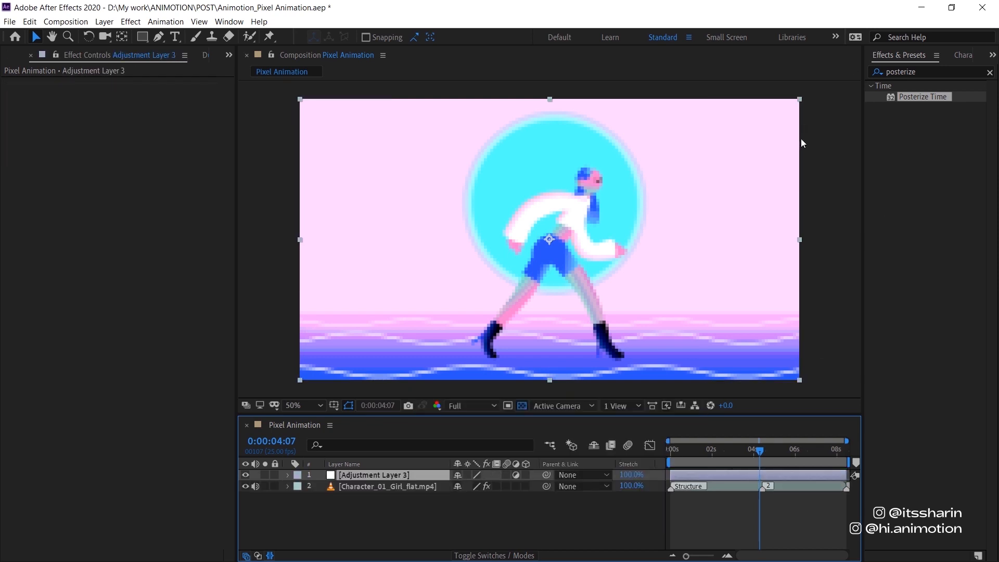
pyautogui.write('GRID')
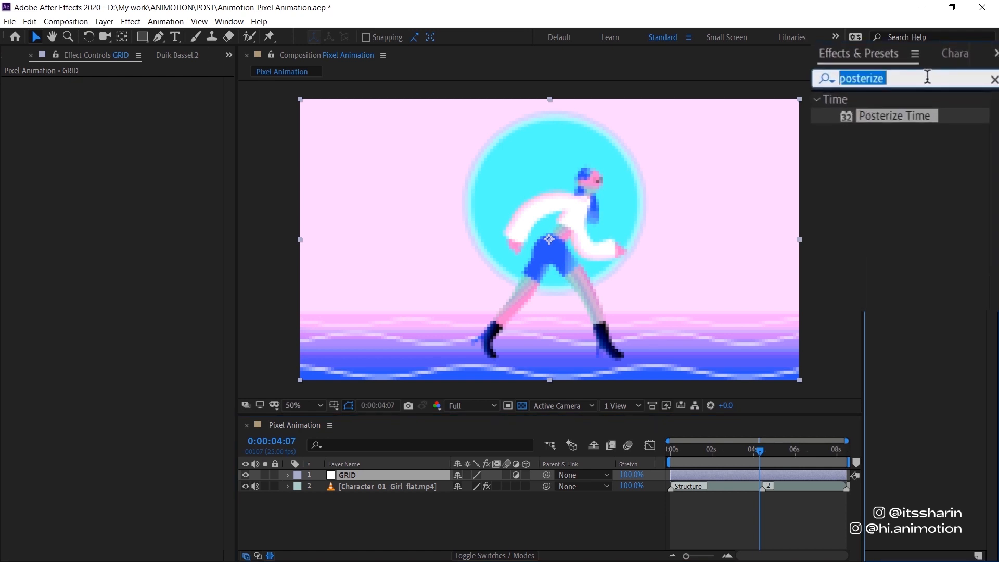
pyautogui.write('grid')
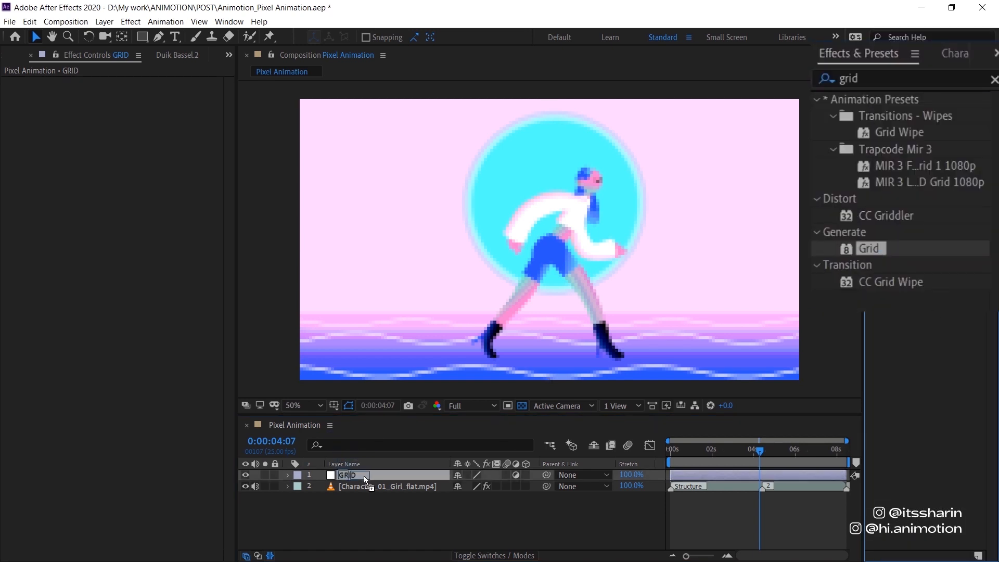
# Apply Generate > Grid to GRID with Normal blending and size set by Width Slider
pyautogui.doubleClick(869, 248)
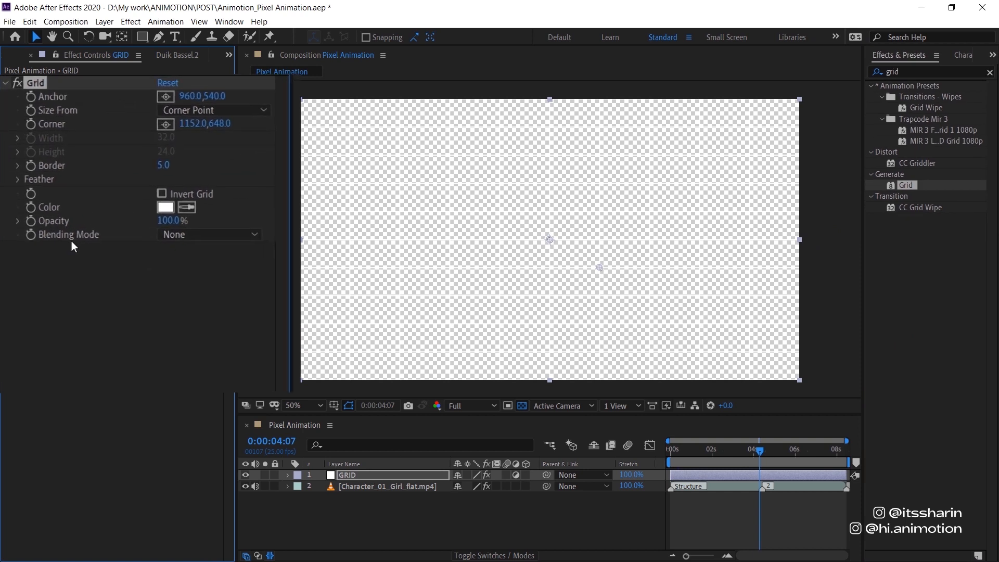
pyautogui.click(209, 234)
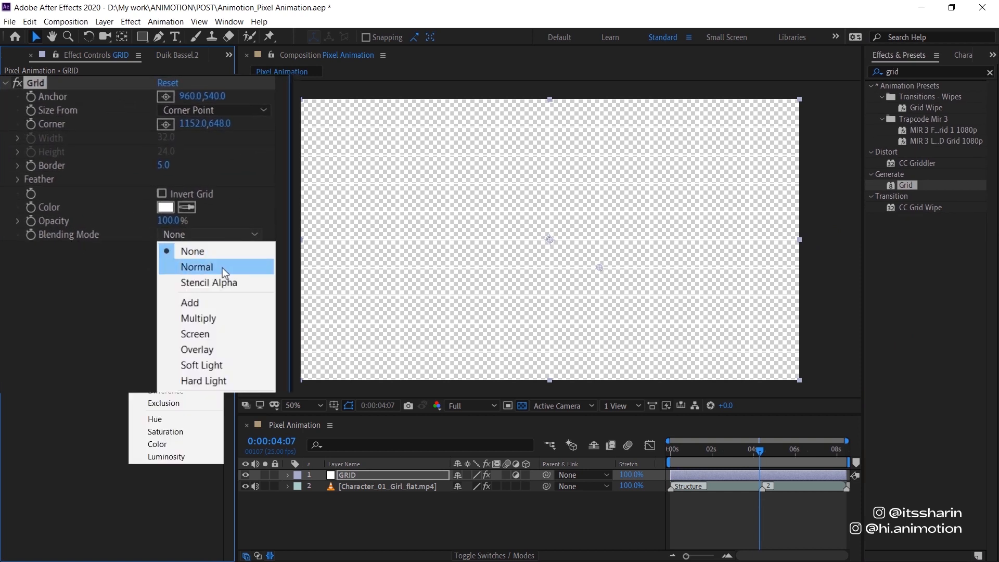
pyautogui.click(197, 266)
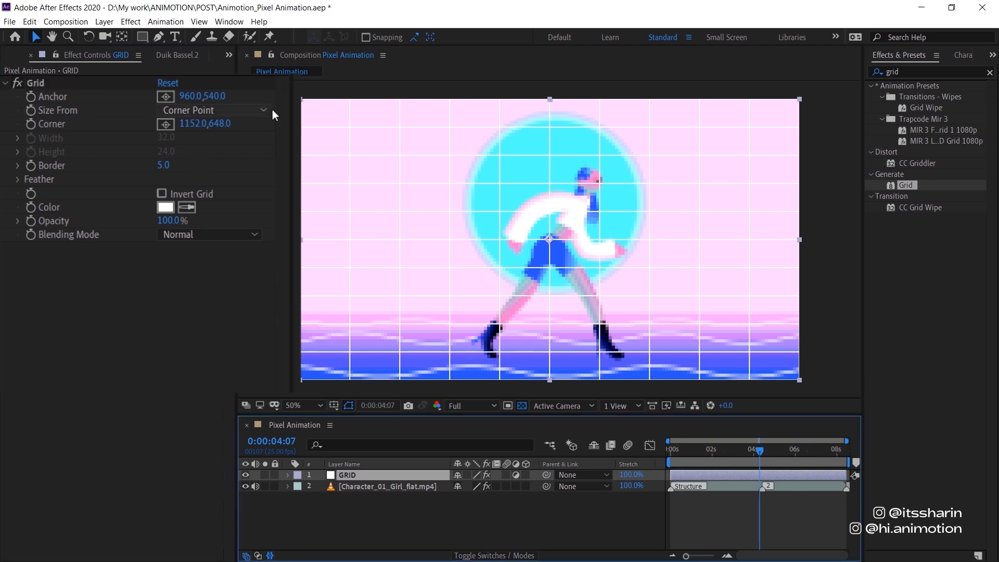
pyautogui.click(212, 110)
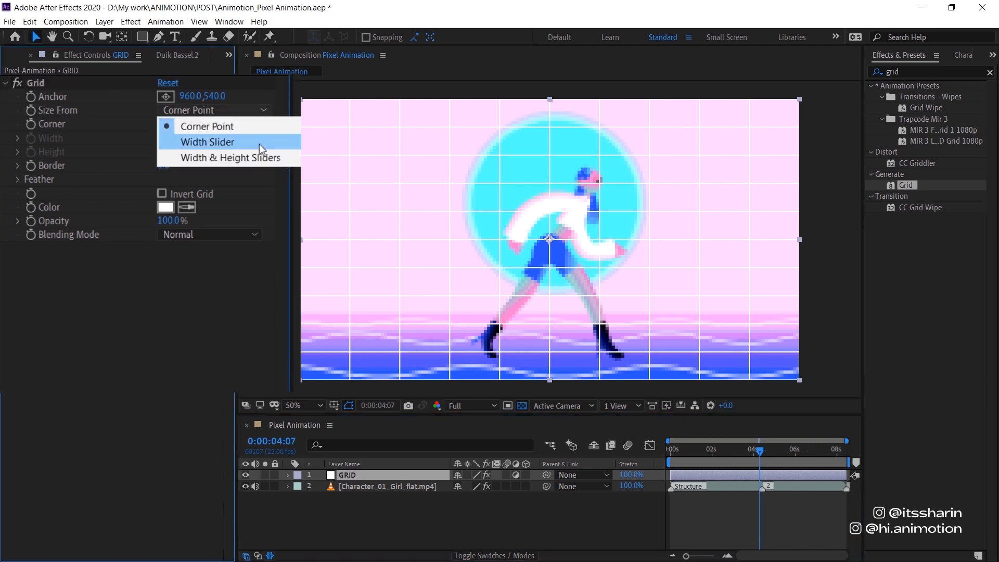
pyautogui.click(206, 141)
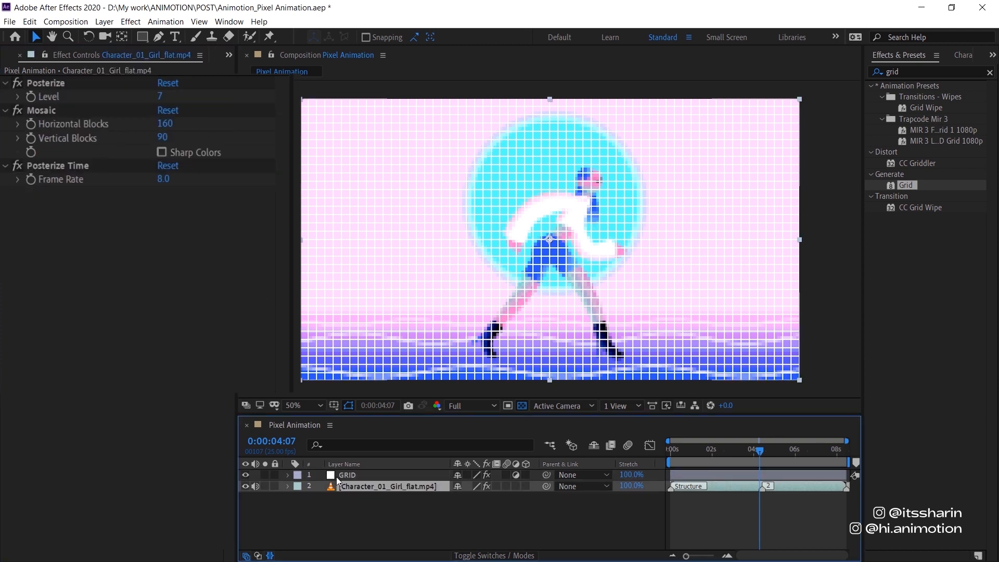
# Set the grid Width to 12 and Border to 0.5 for thin white lines
pyautogui.click(347, 475)
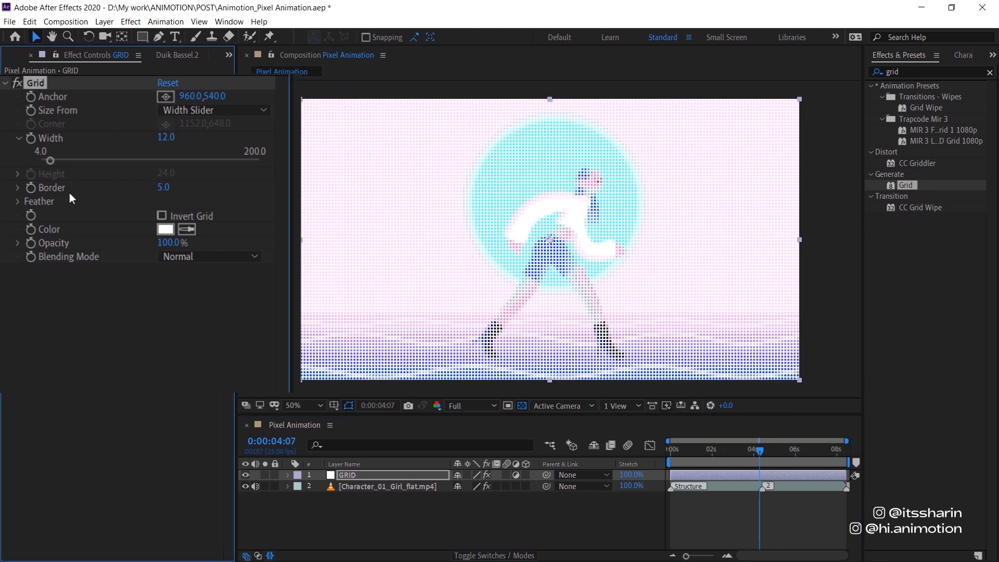
pyautogui.click(321, 405)
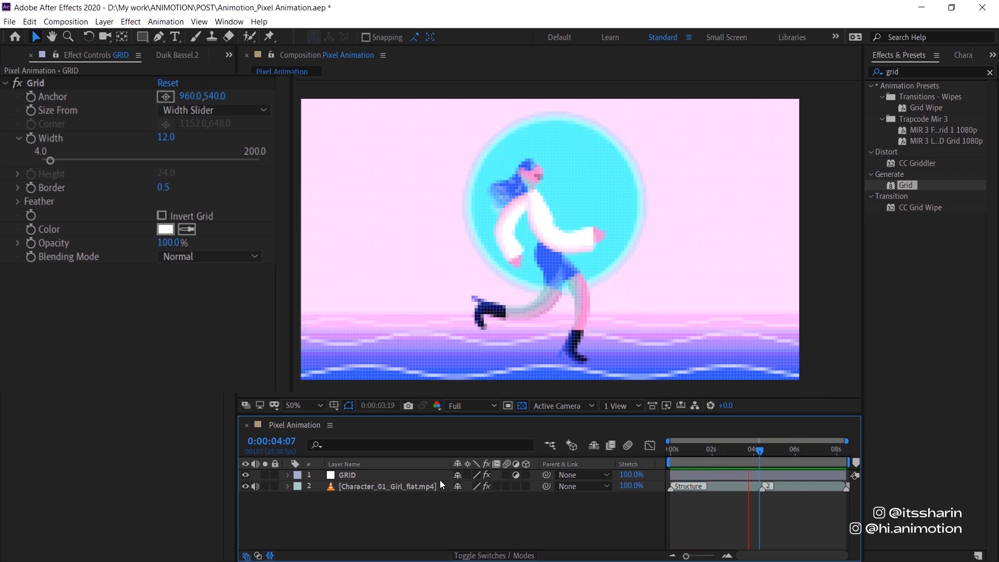
pyautogui.click(388, 486)
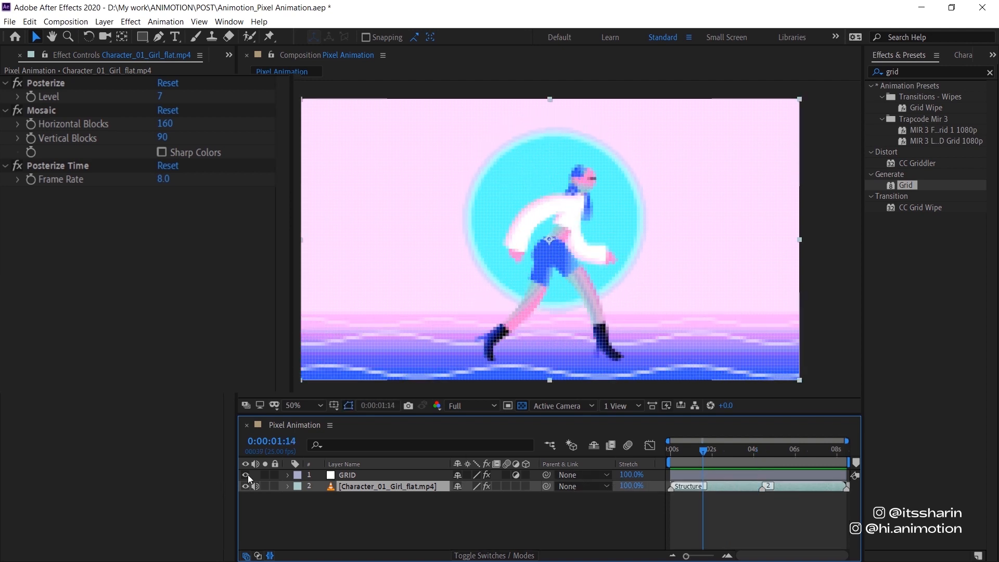
# Hide the GRID layer and set the character's Mosaic to 1920/15 by 1080/15 blocks (128 by 72)
pyautogui.click(247, 475)
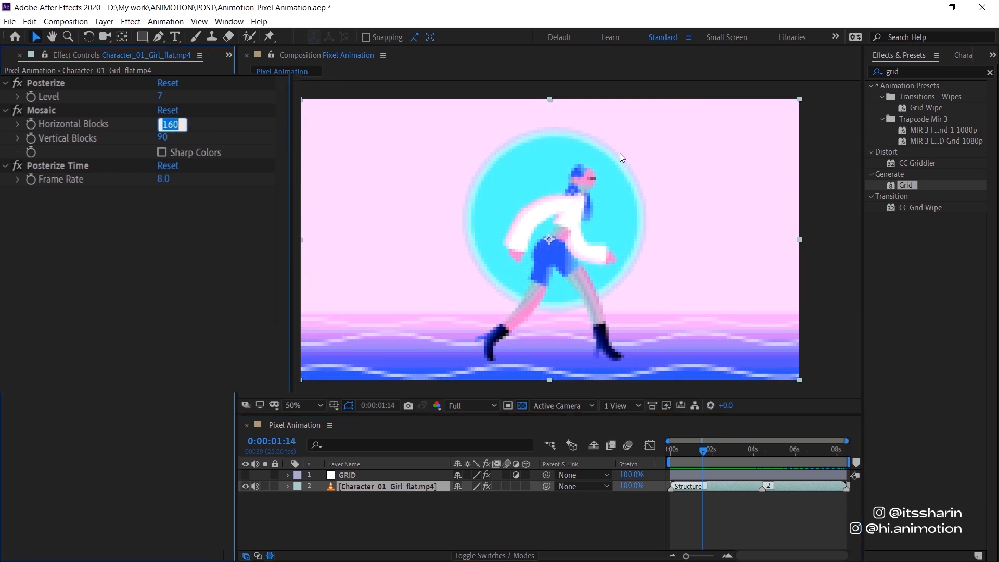
pyautogui.write('1920/')
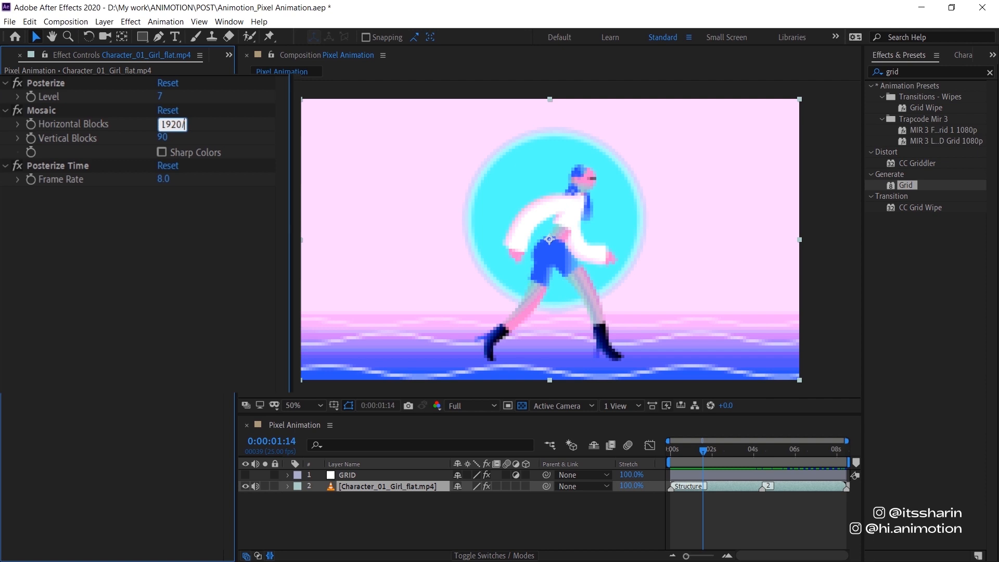
pyautogui.write('20/20')
pyautogui.click(162, 136)
pyautogui.write('1080')
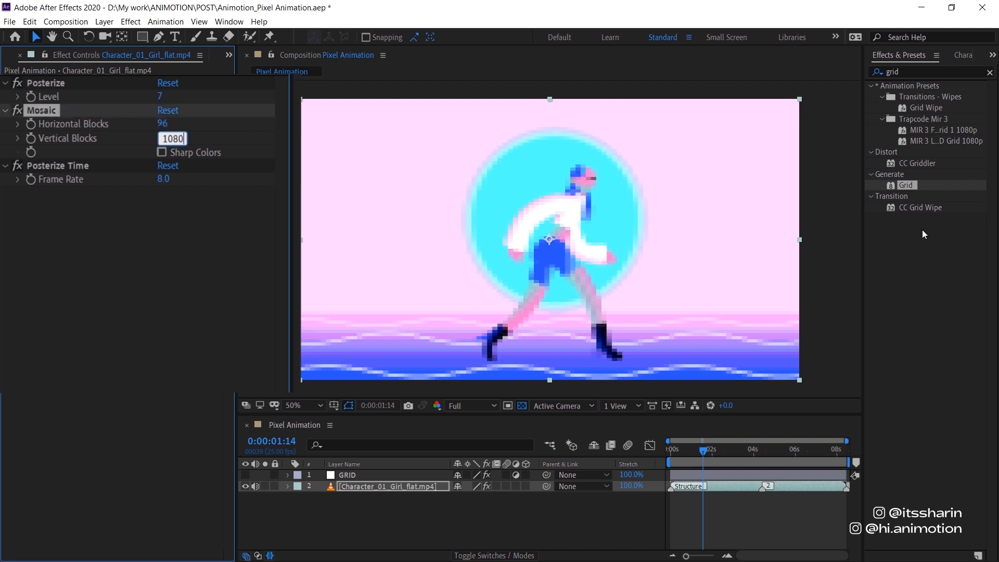
pyautogui.write('54')
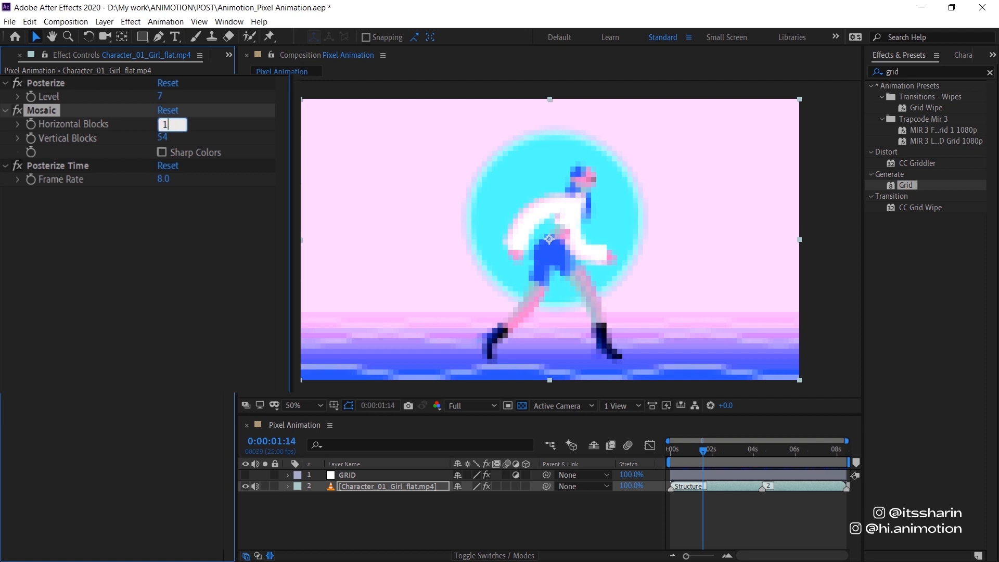
pyautogui.write('1920/')
pyautogui.click(172, 138)
pyautogui.write('1080')
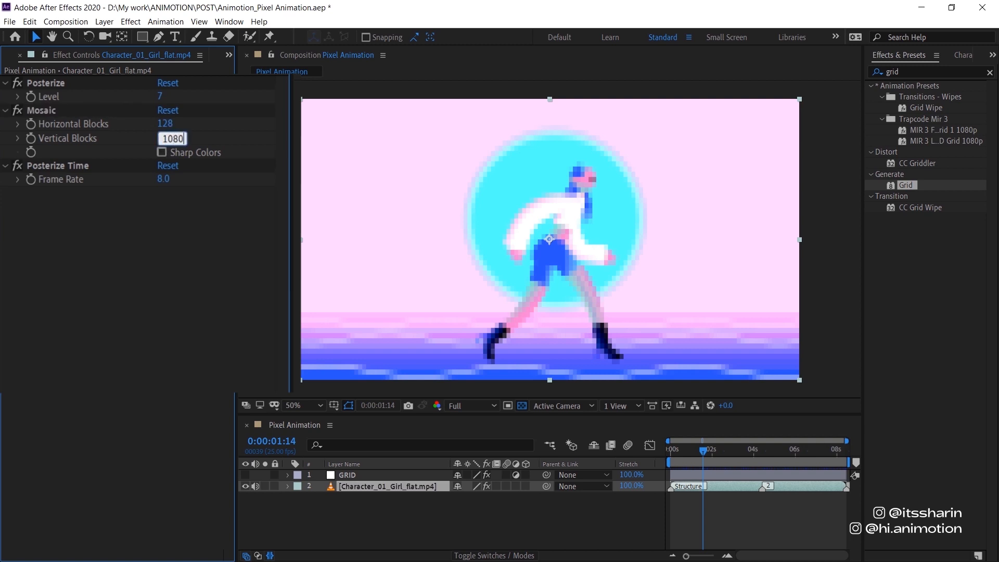
pyautogui.write('72')
pyautogui.write('1')
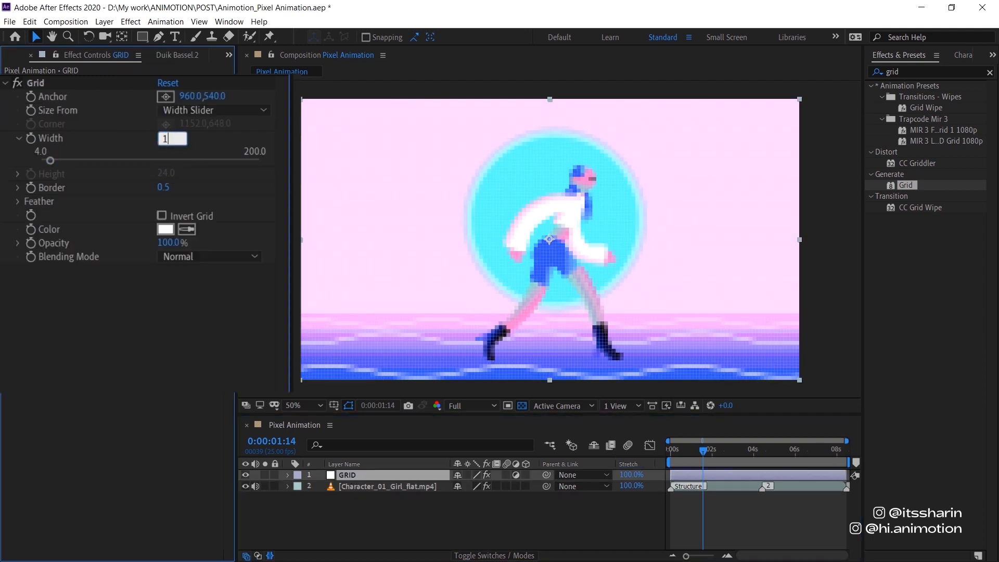
# Set the GRID layer's Grid Width to 15 to match the coarser mosaic blocks
pyautogui.write('5.0')
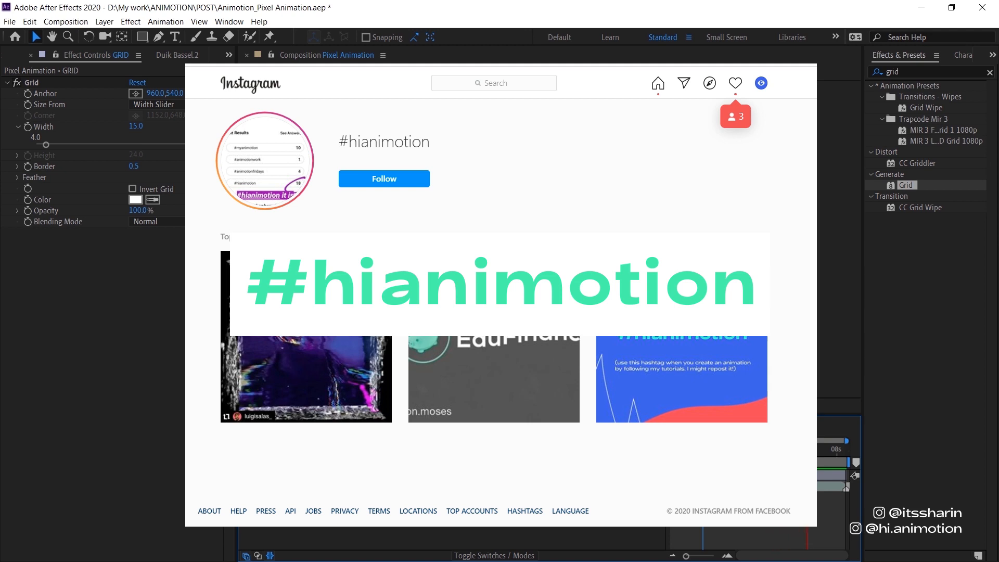
pyautogui.moveTo(815, 359)
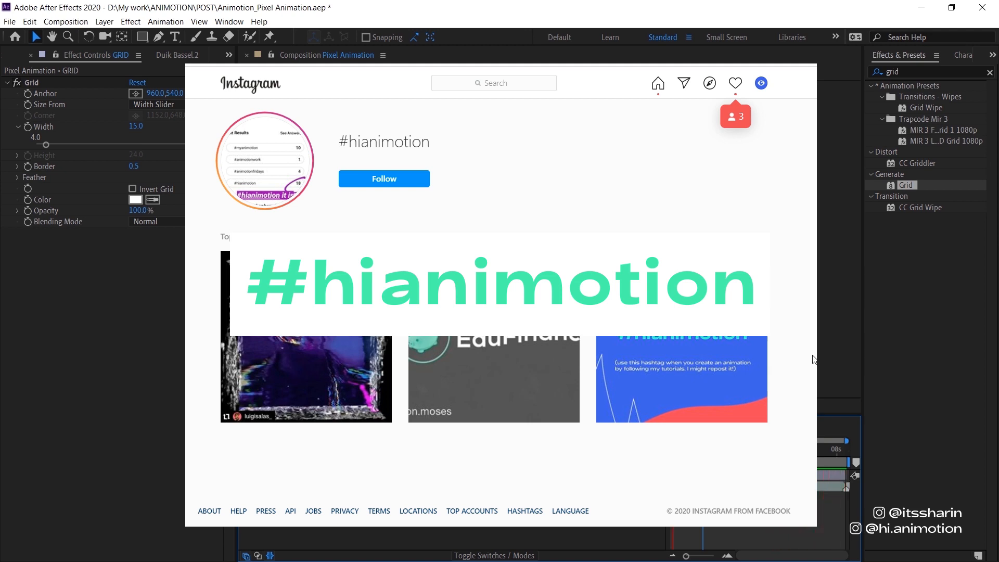